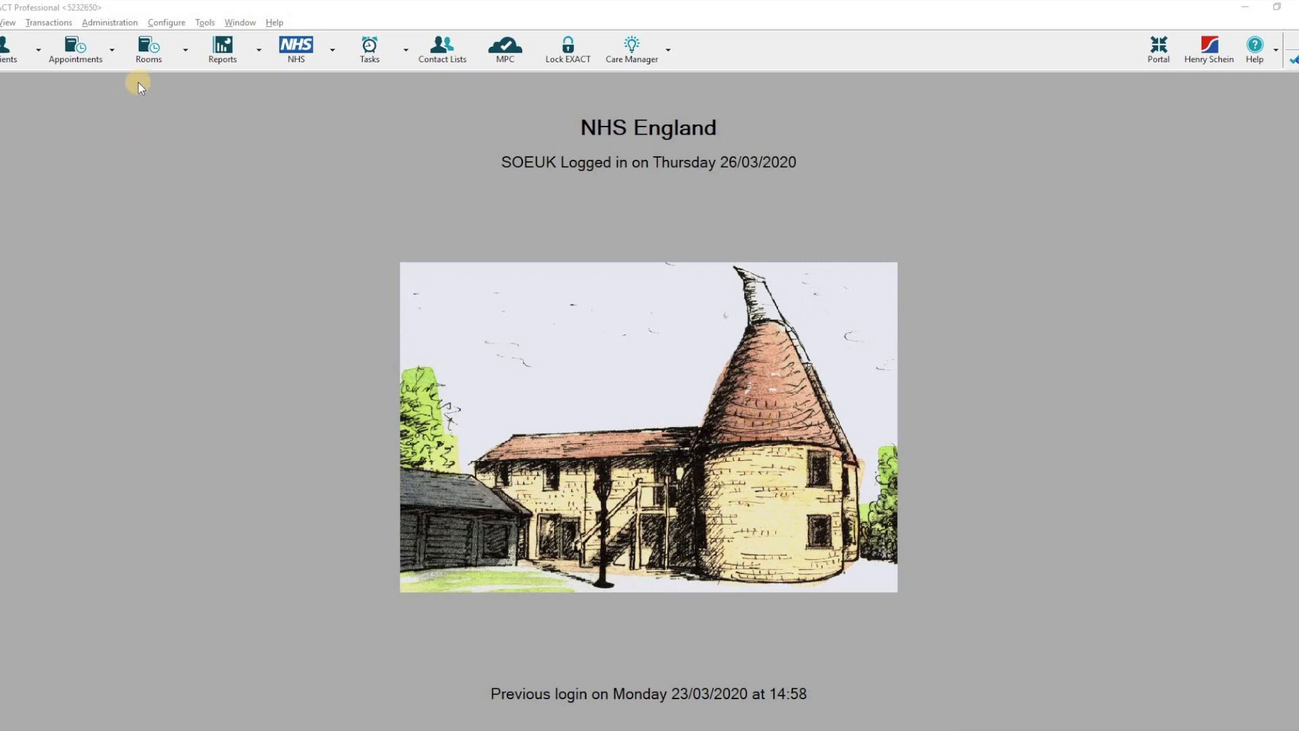
- Open the Configure menu on the NHS England home screen
left_click(166, 22)
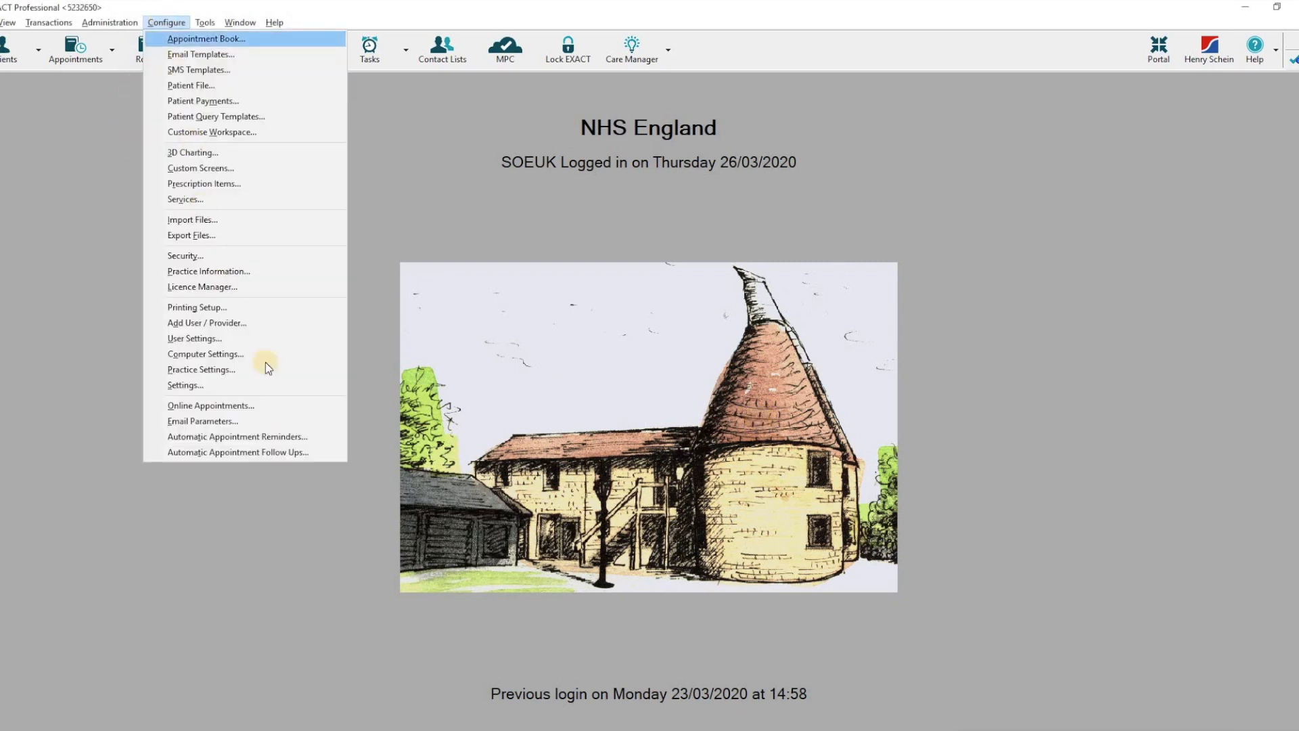
mouse_move(237, 437)
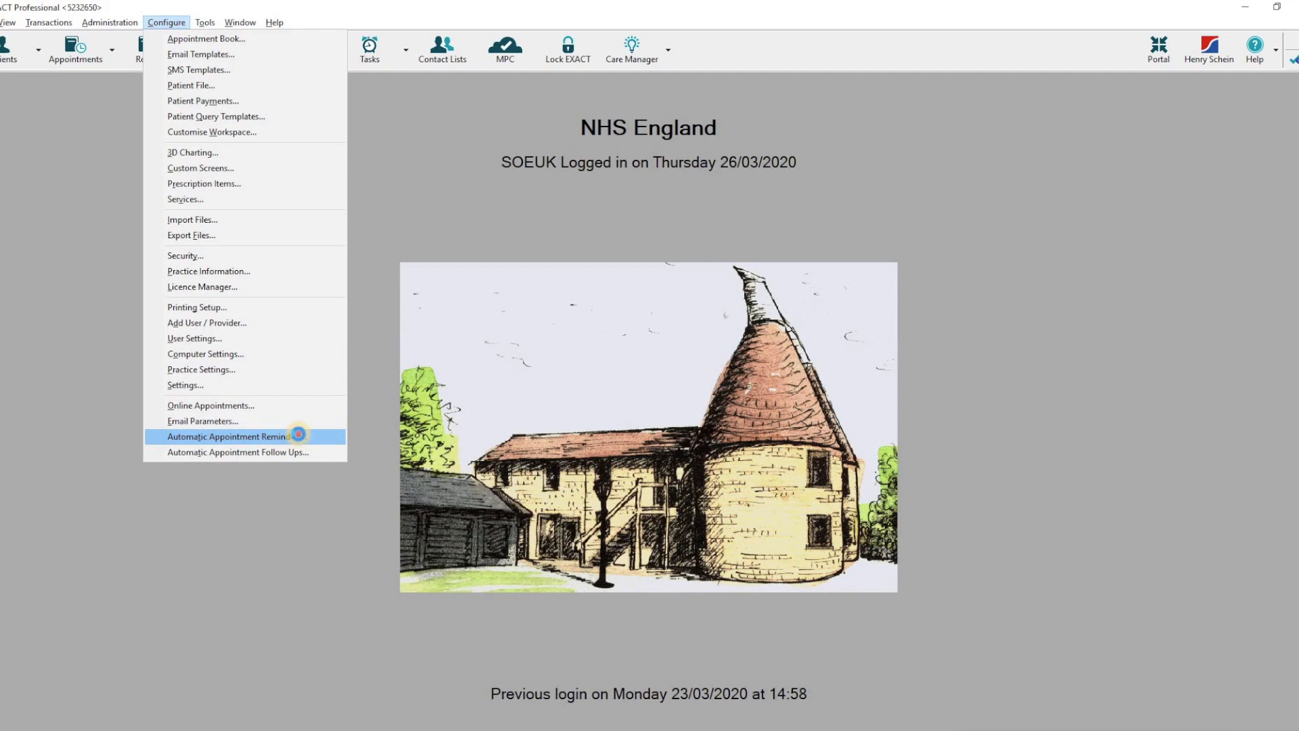
- Launch the Automatic Appointment Reminders wizard and advance to the Reminders and Replies page
left_click(235, 436)
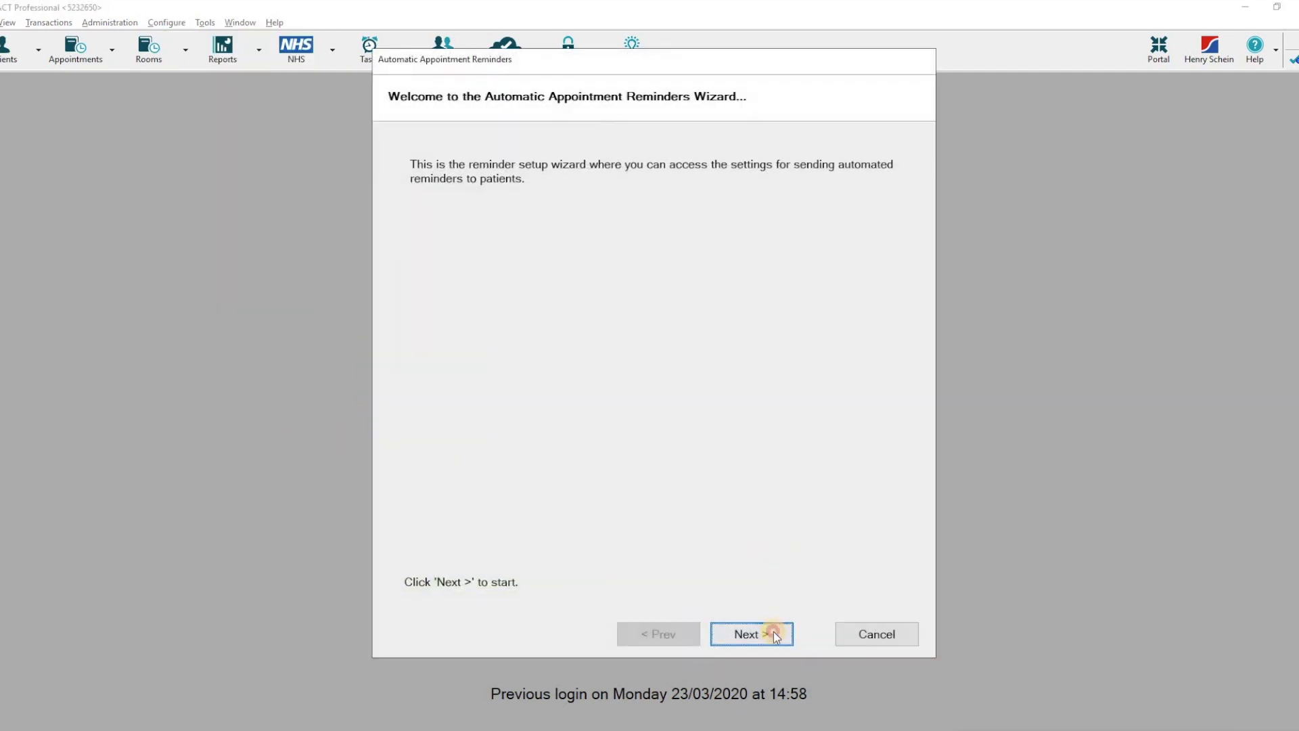
left_click(750, 634)
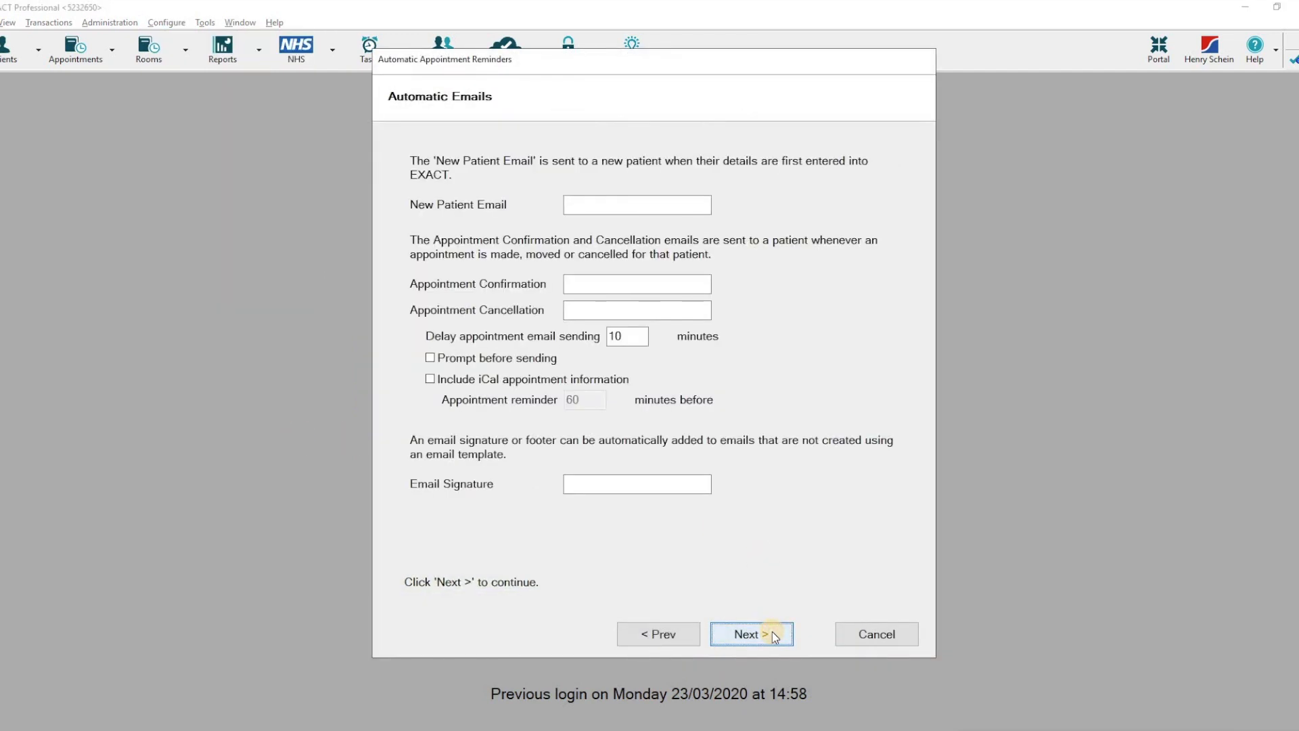
left_click(750, 634)
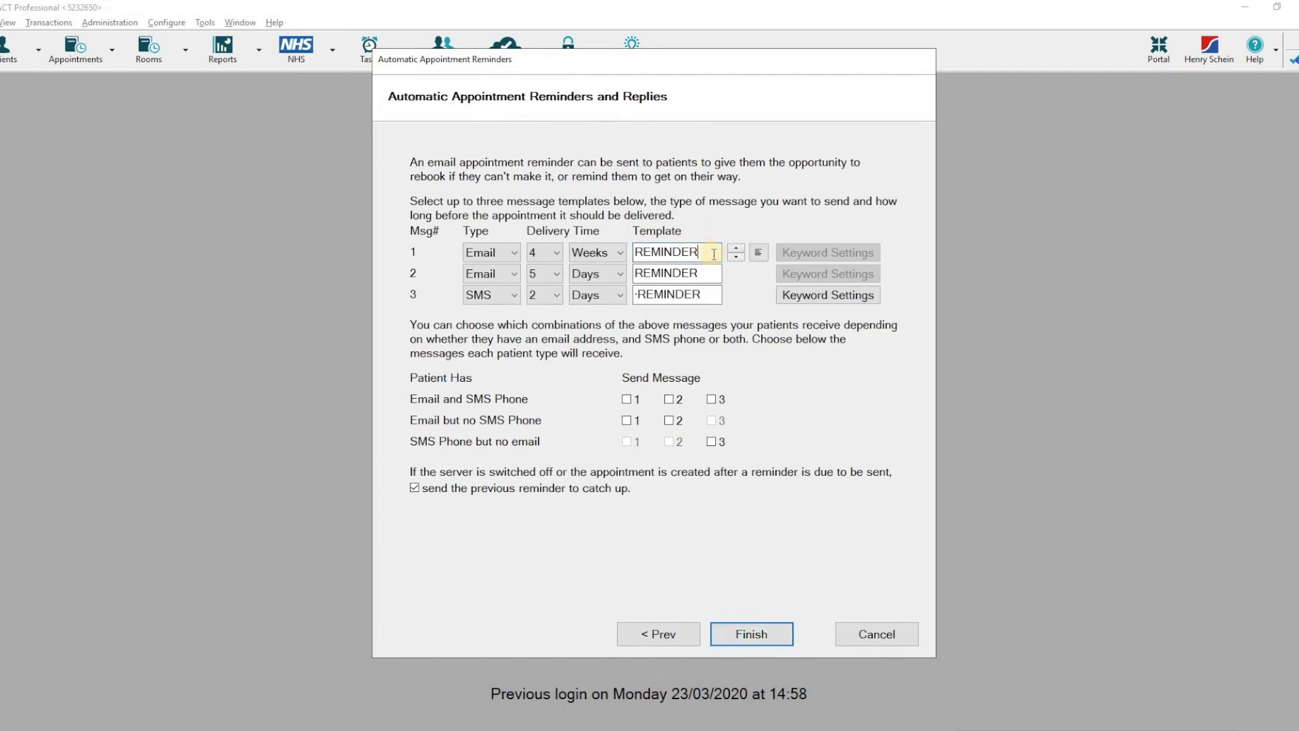
mouse_move(759, 251)
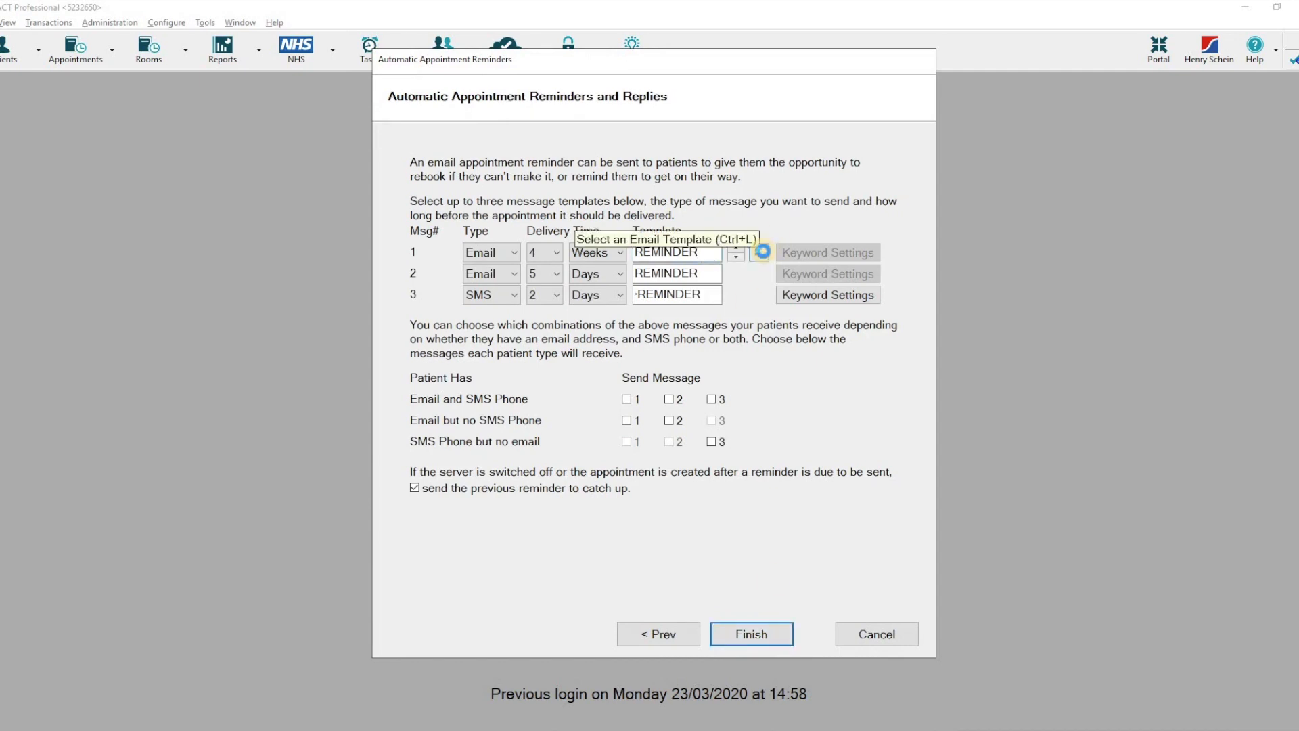
- Delete the coronavirus paragraph and NHS link from message 1's REMINDER email template
left_click(761, 252)
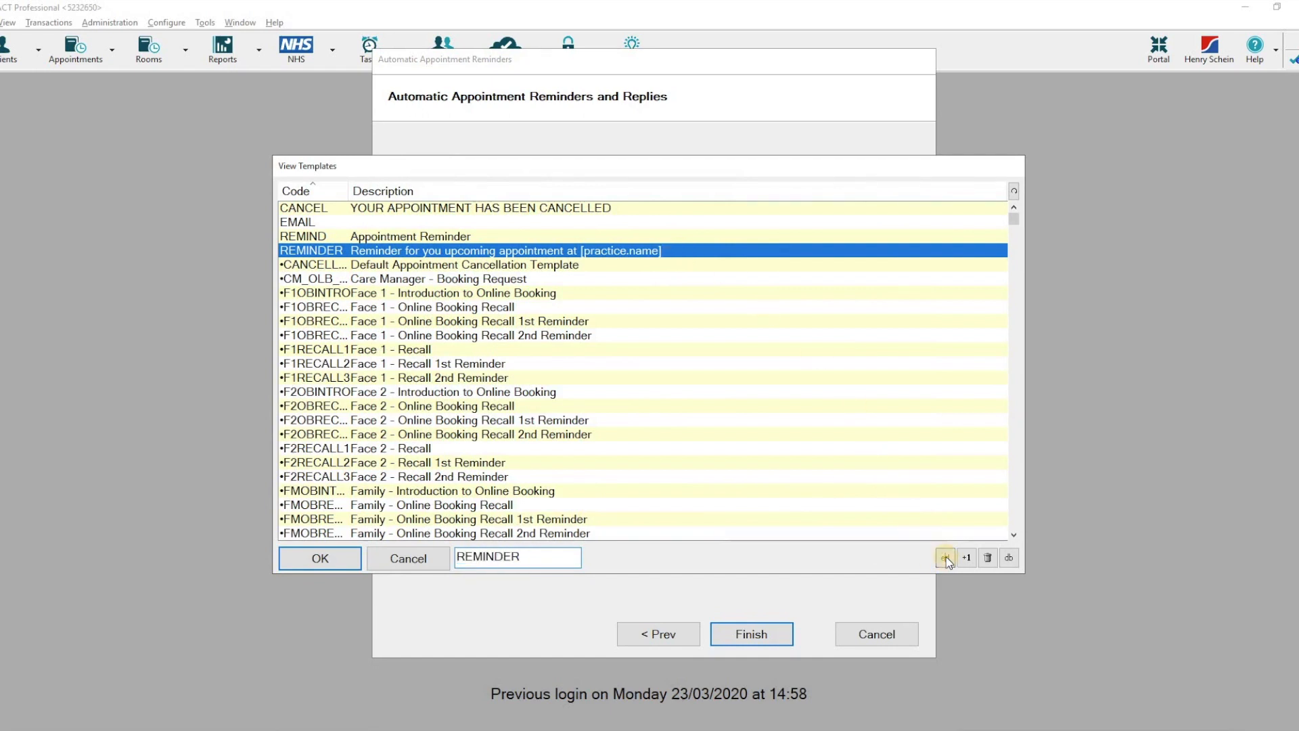
left_click(944, 557)
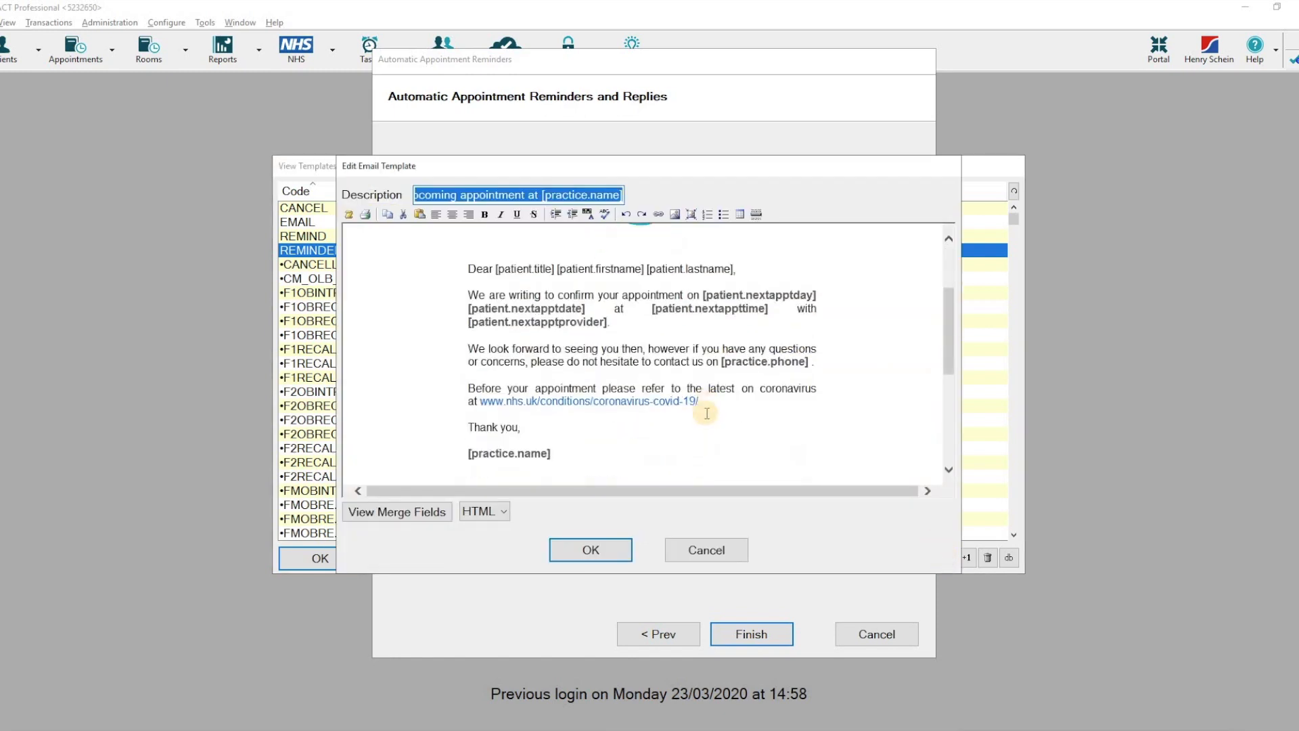
left_click_drag(469, 388, 698, 401)
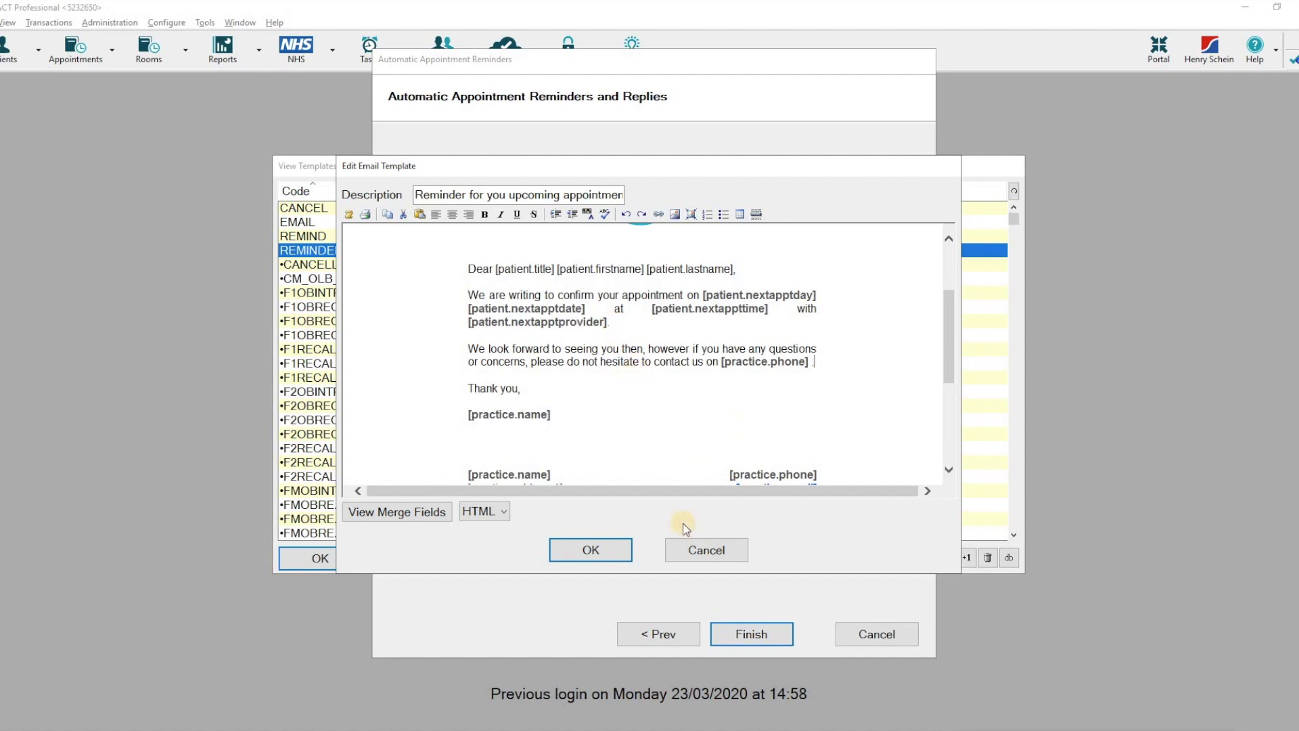
left_click(590, 549)
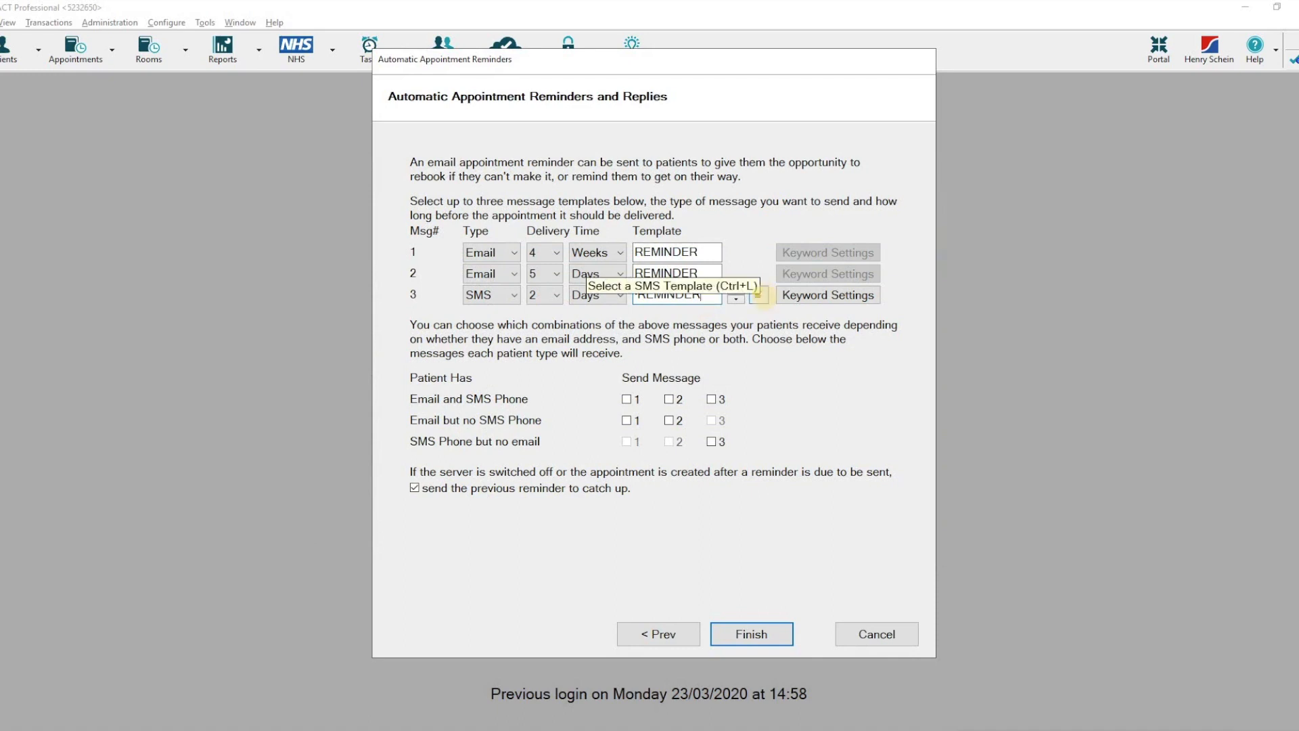
- Delete the coronavirus sentence from message 3's REMINDER SMS template, leaving 95 characters
left_click(757, 295)
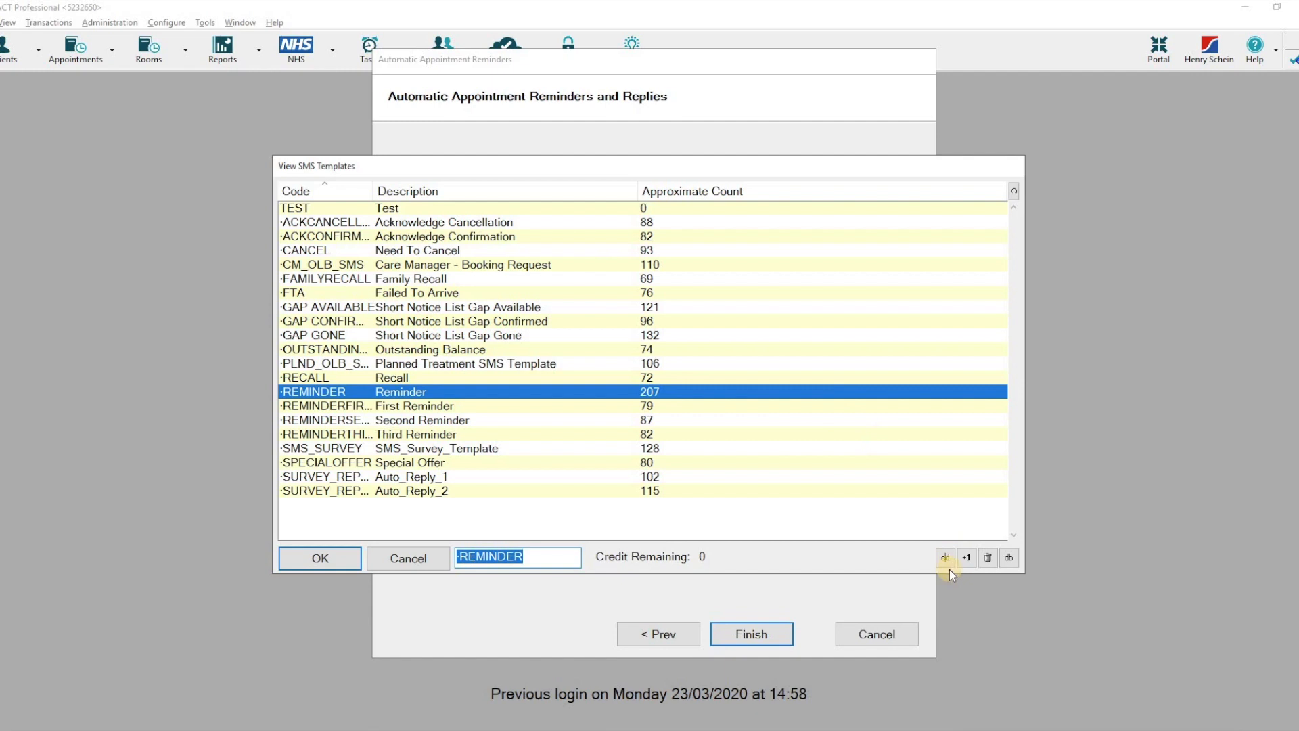
left_click(945, 557)
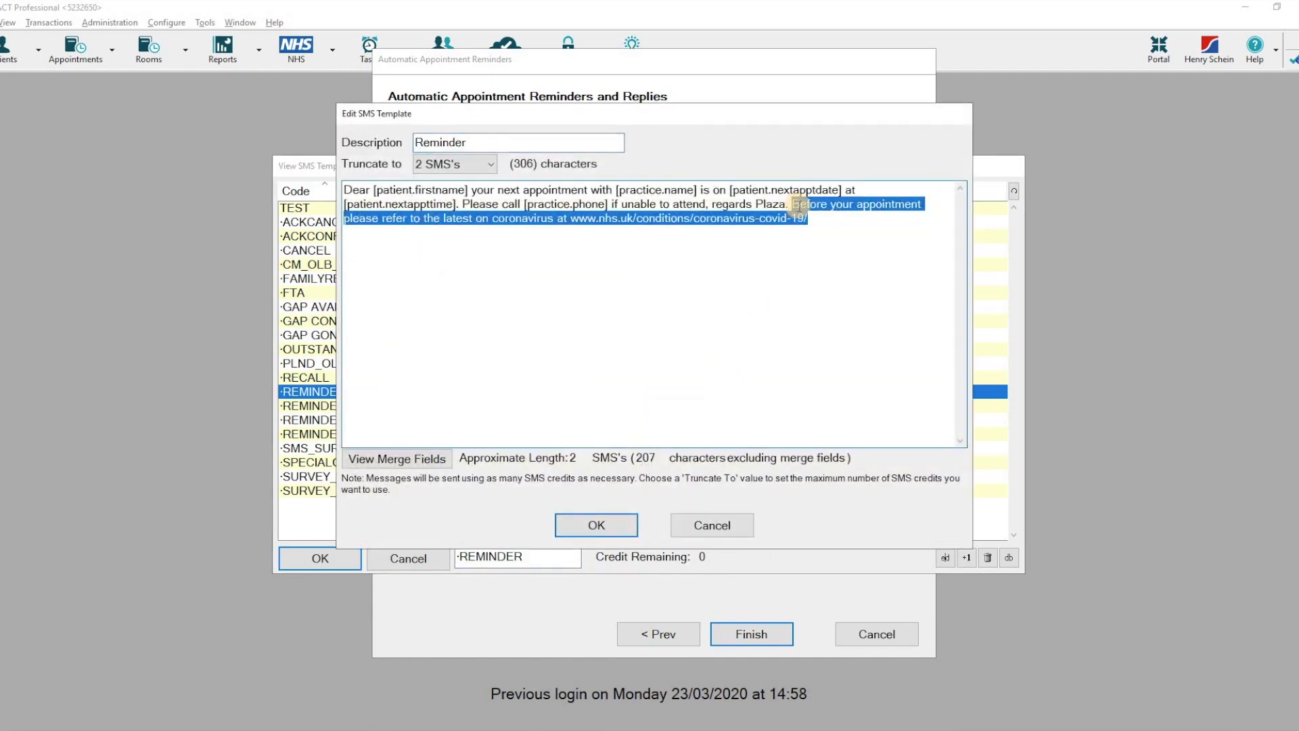
key("Delete")
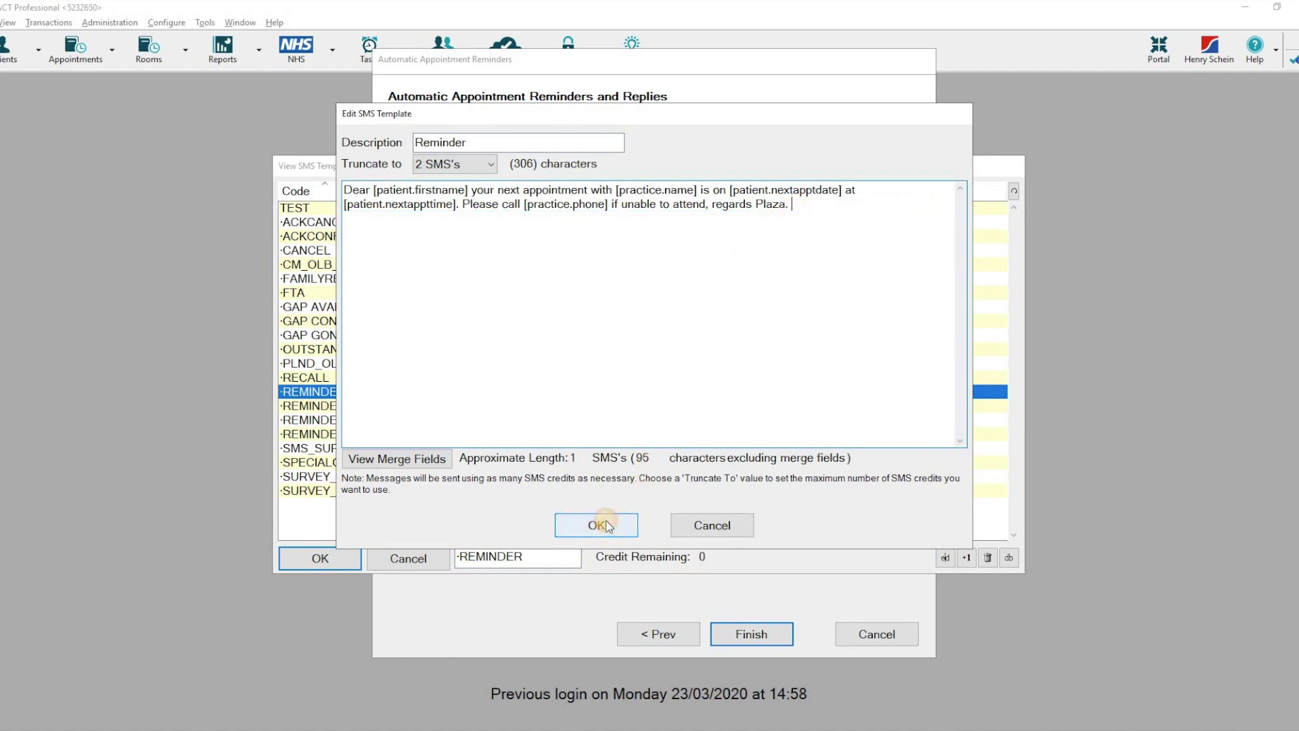
left_click(595, 524)
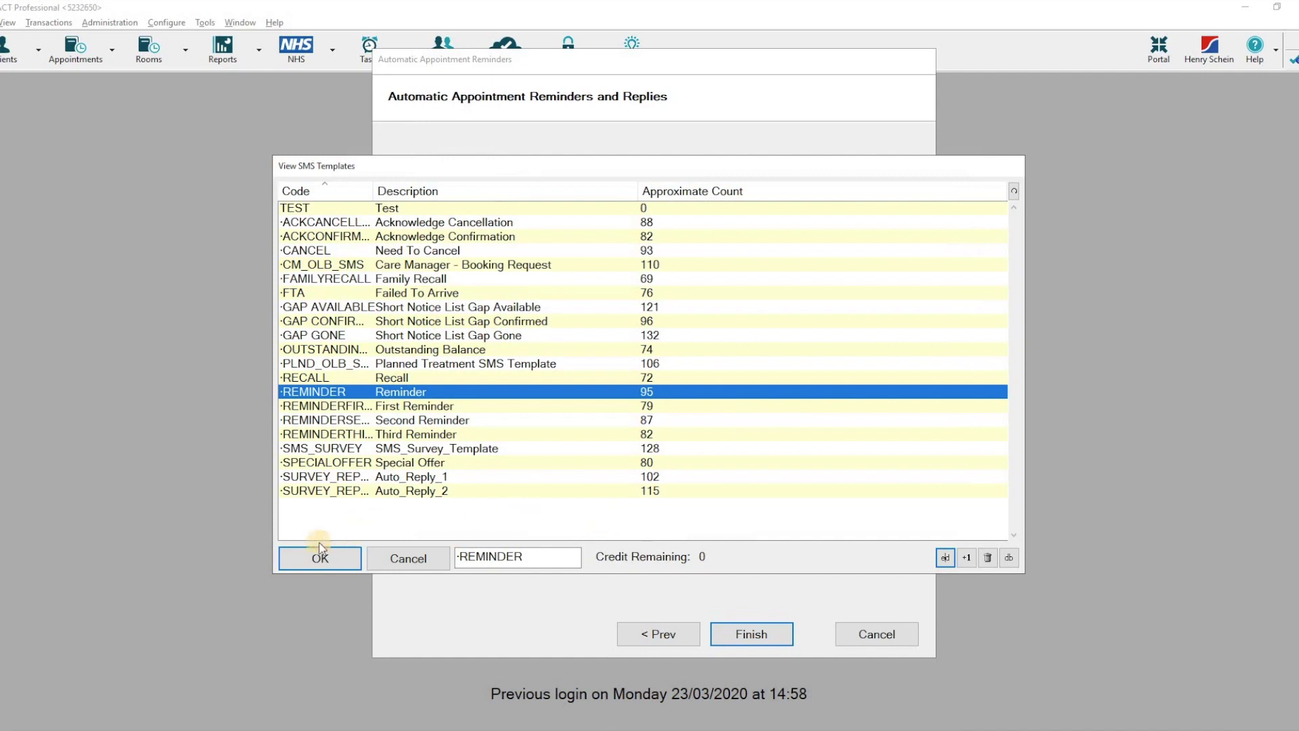
- Keep REMINDER as the SMS template, tick Send Message for email/SMS and SMS-only patients, and finish
left_click(320, 558)
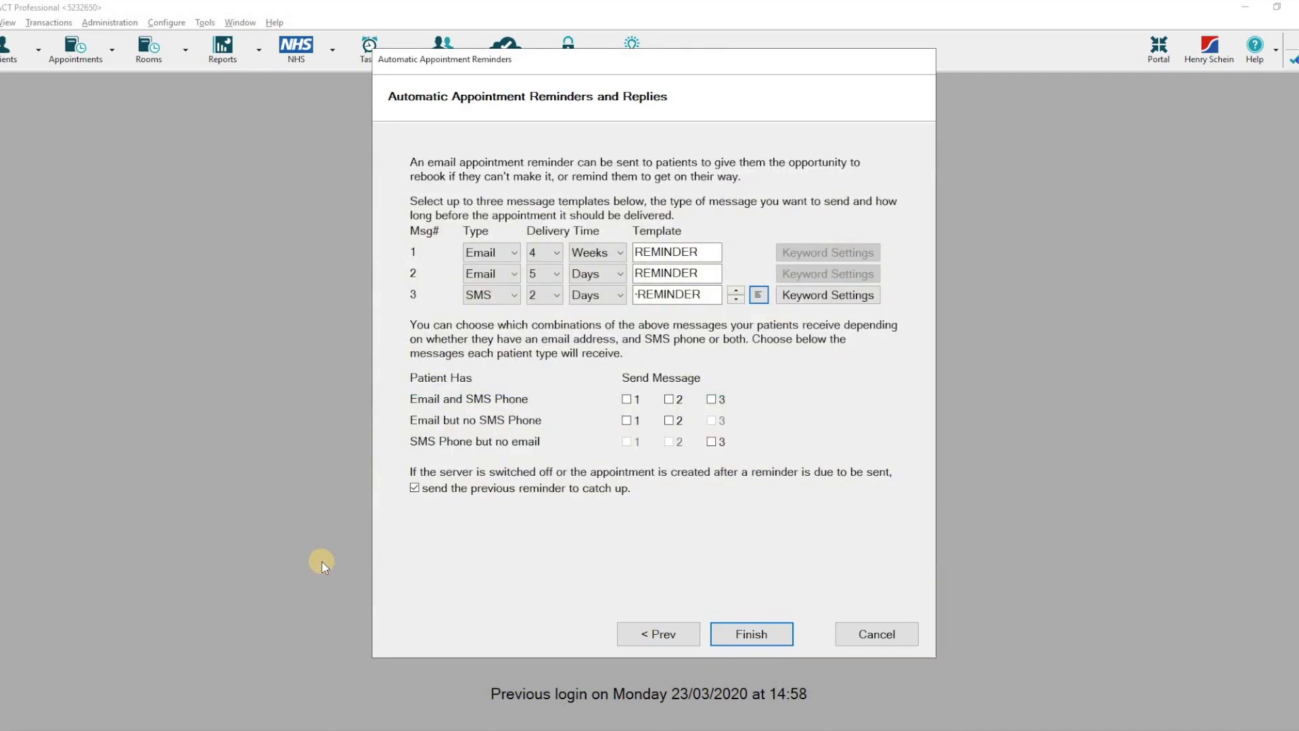
mouse_move(564, 510)
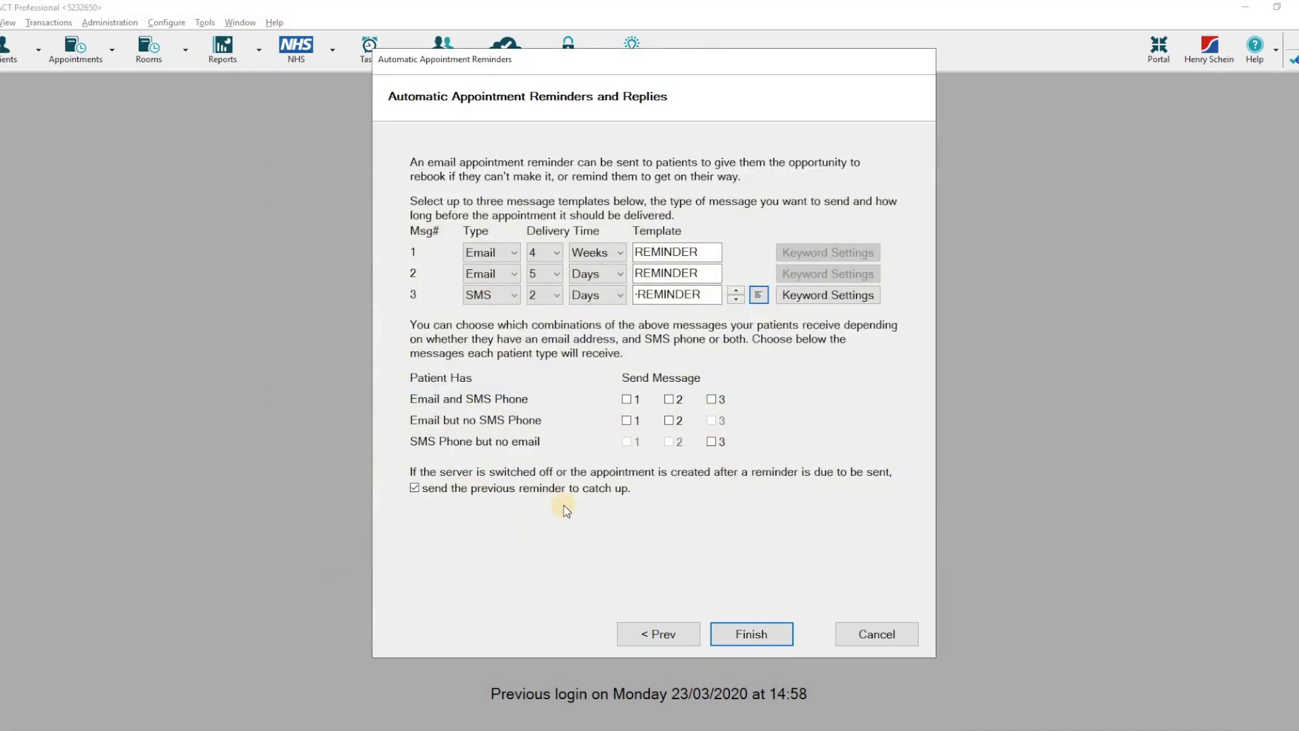
left_click(626, 398)
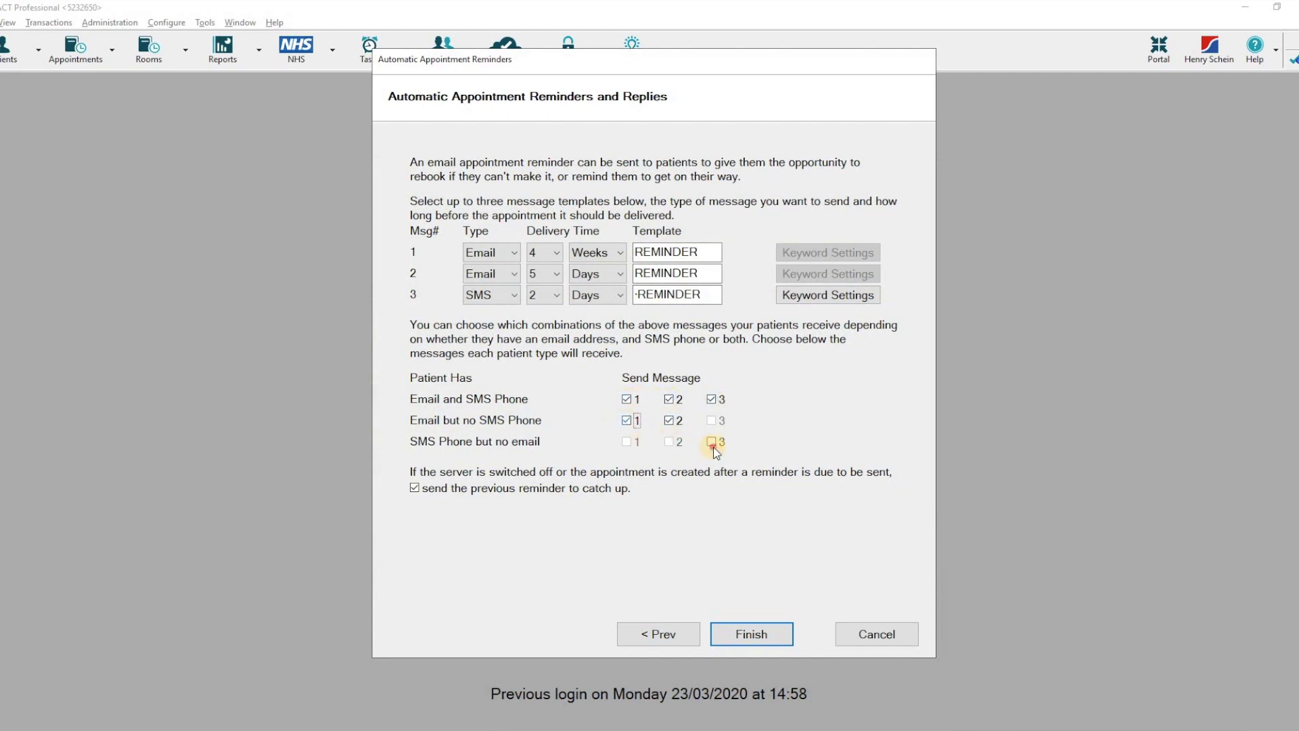
left_click(710, 442)
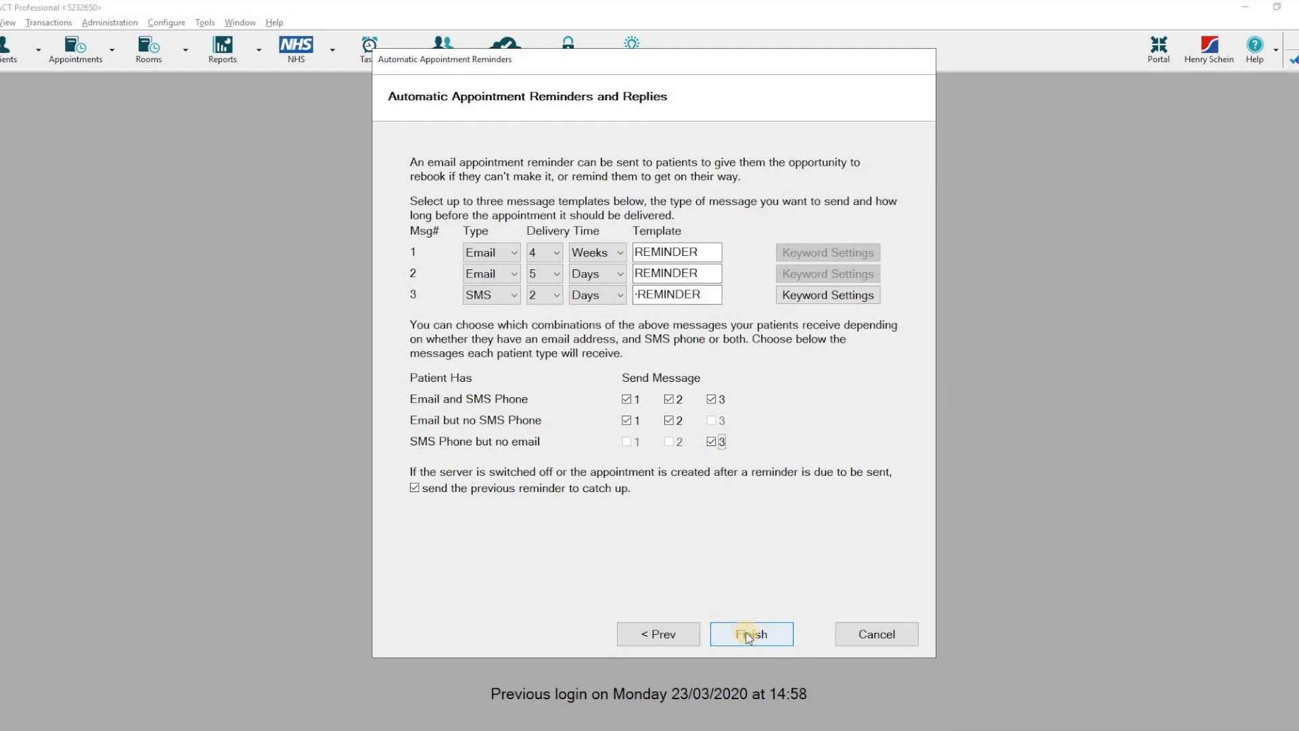
left_click(749, 634)
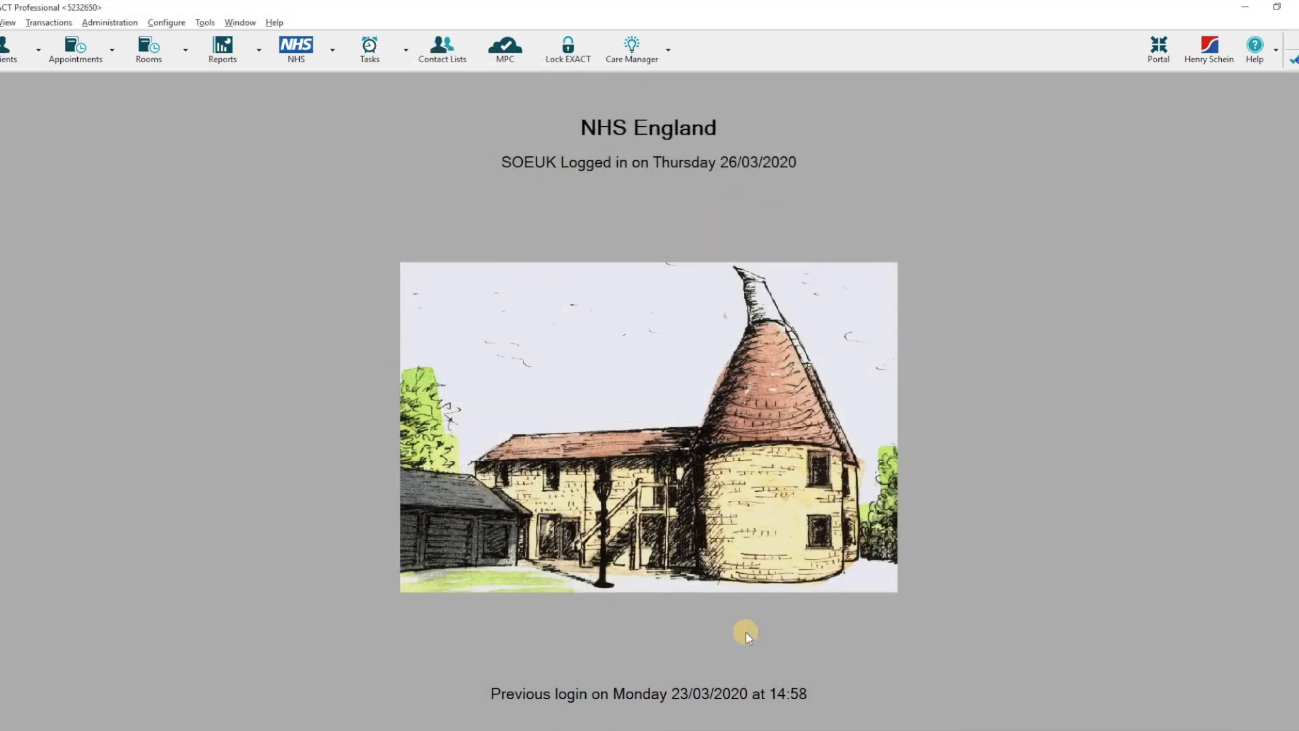